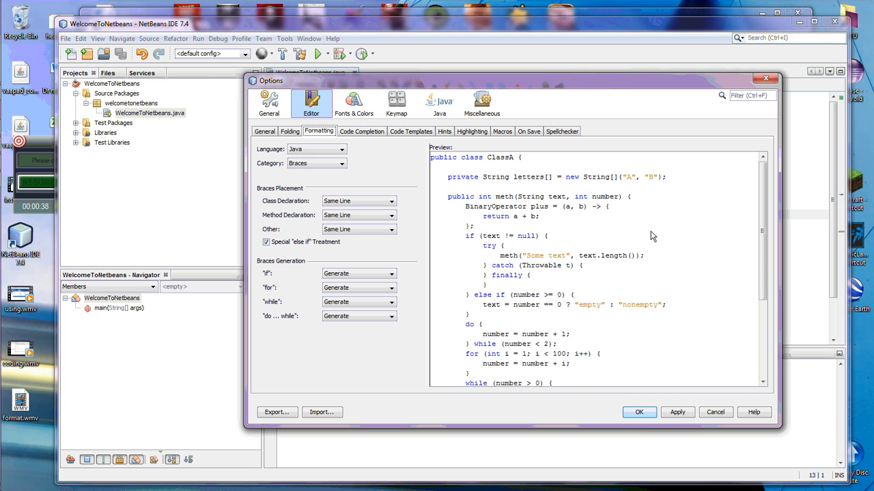
{"action": "mouse_move", "coordinate": [628, 210]}
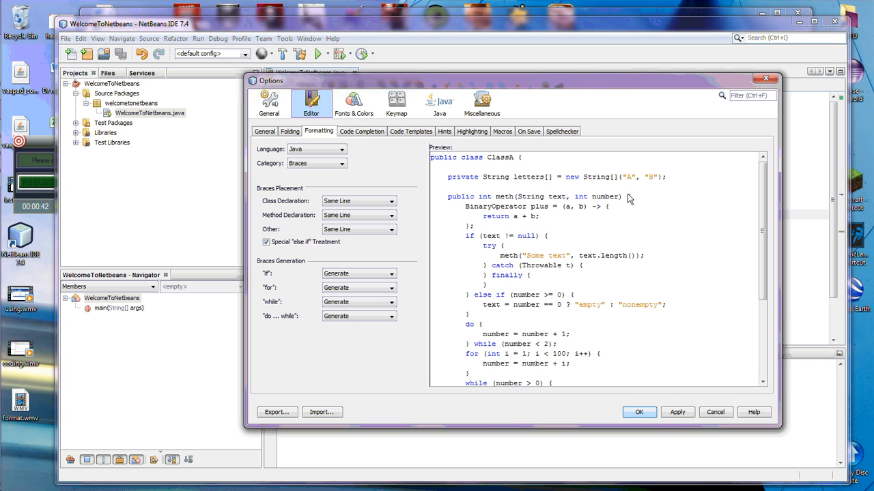
{"action": "mouse_move", "coordinate": [621, 208]}
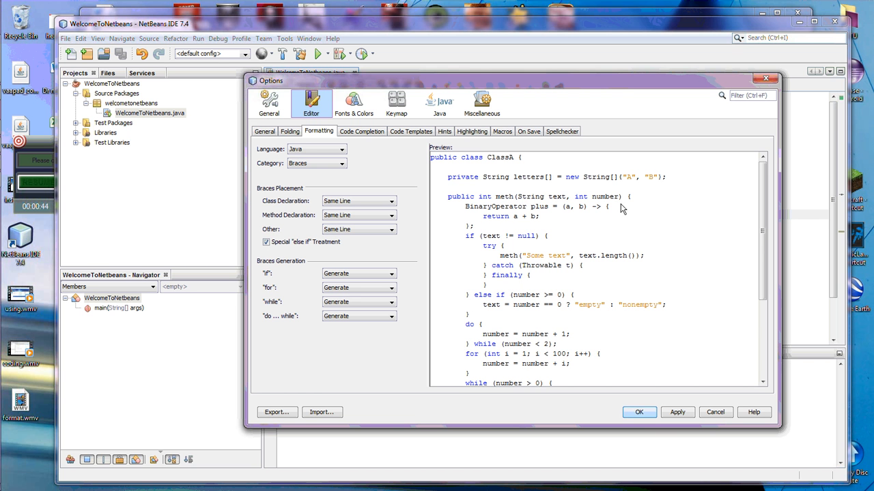
{"action": "mouse_move", "coordinate": [592, 215]}
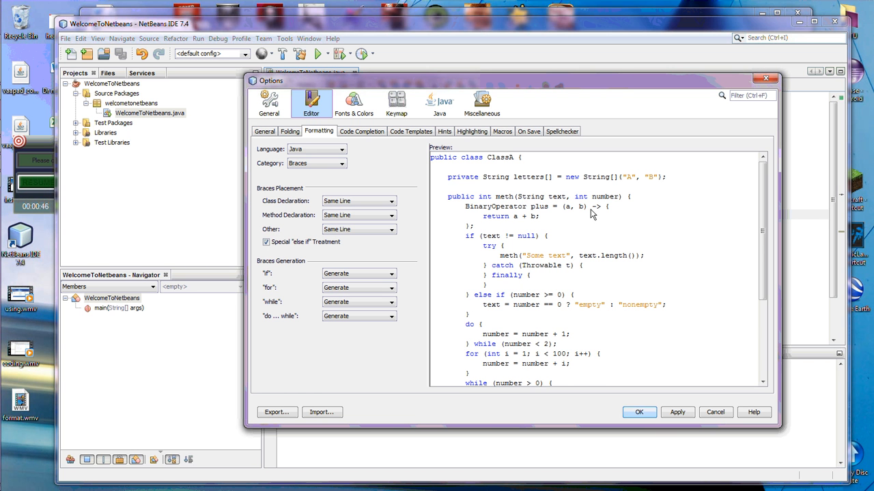
{"action": "mouse_move", "coordinate": [413, 210]}
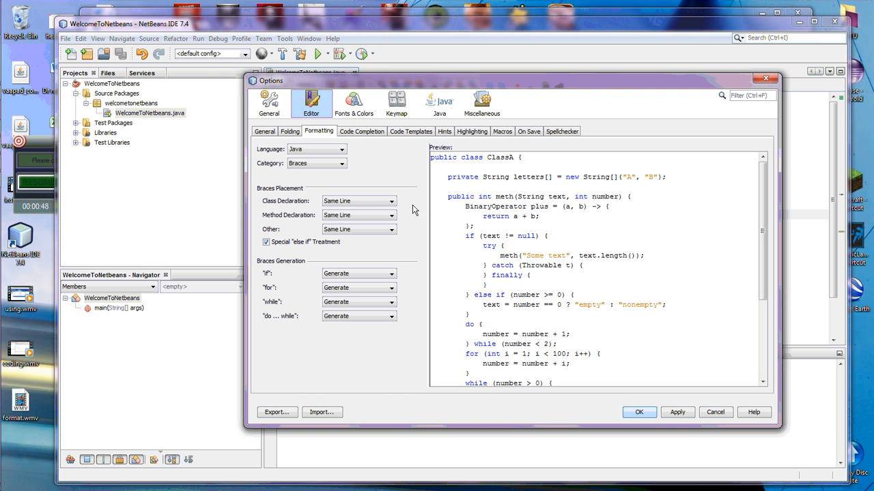
{"action": "mouse_move", "coordinate": [494, 217]}
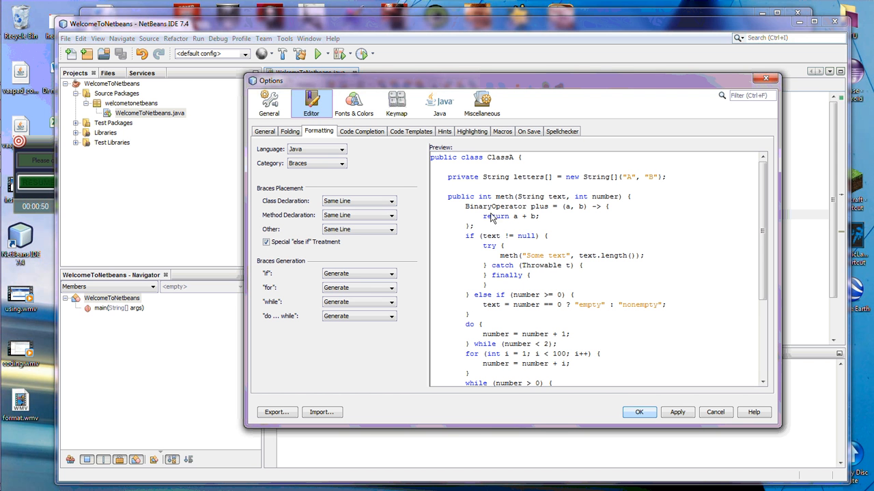
{"action": "mouse_move", "coordinate": [589, 217]}
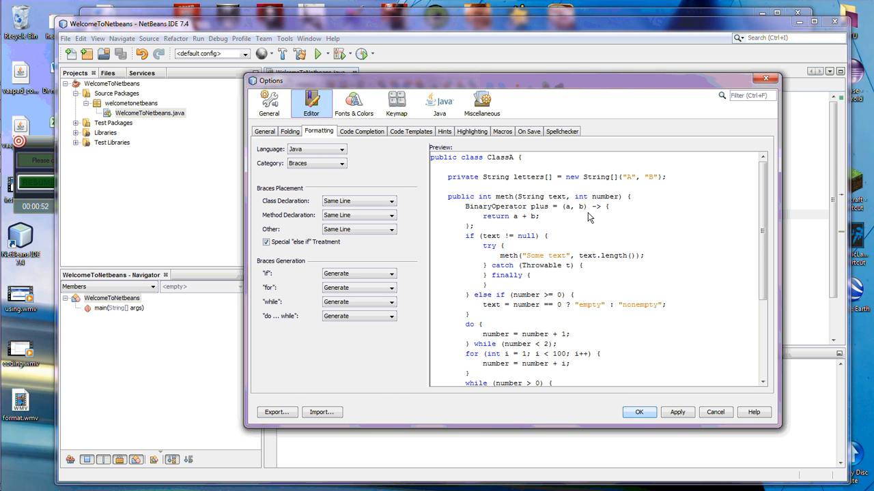
{"action": "mouse_move", "coordinate": [466, 231]}
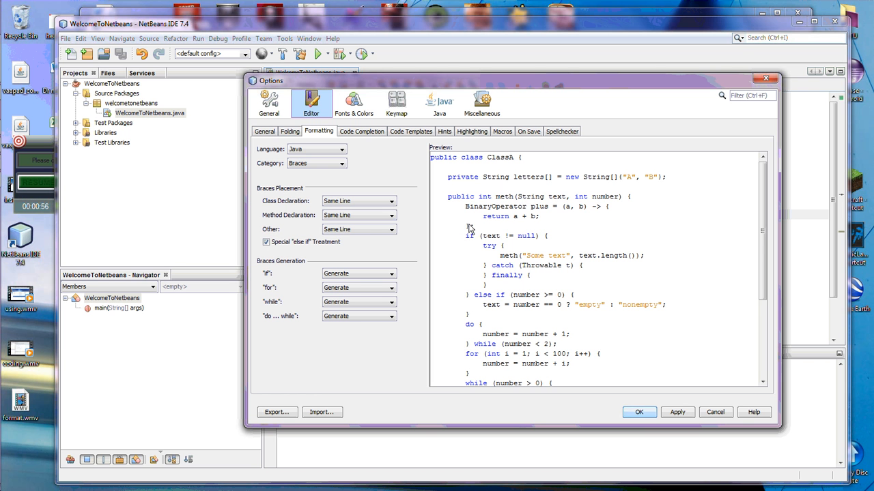
- Place Java class, method and other declaration braces on a new line
{"action": "left_click", "coordinate": [391, 201]}
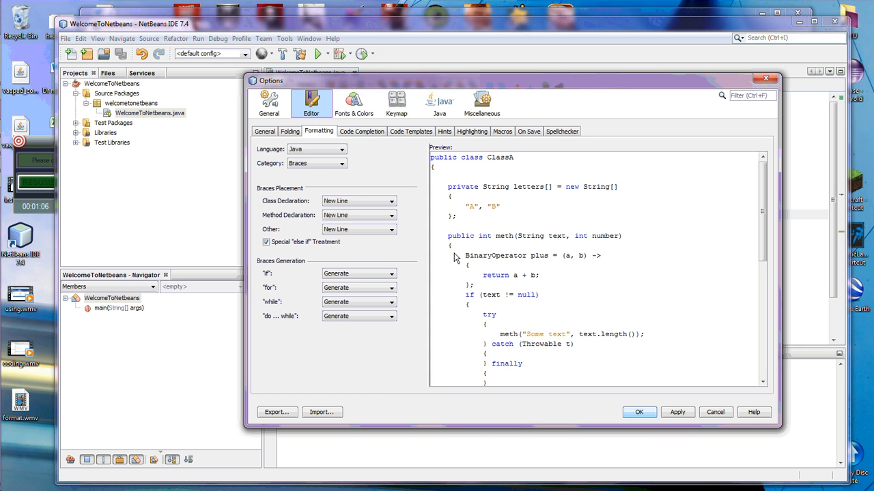
{"action": "mouse_move", "coordinate": [498, 330]}
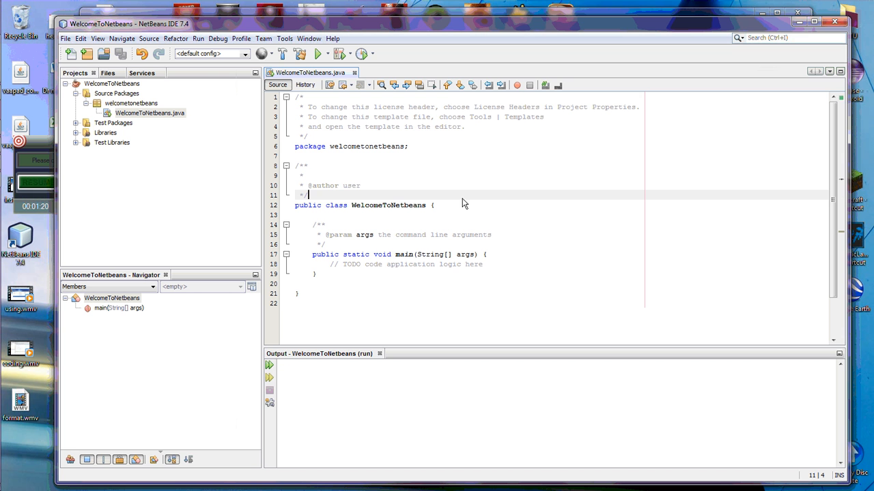
{"action": "mouse_move", "coordinate": [442, 209]}
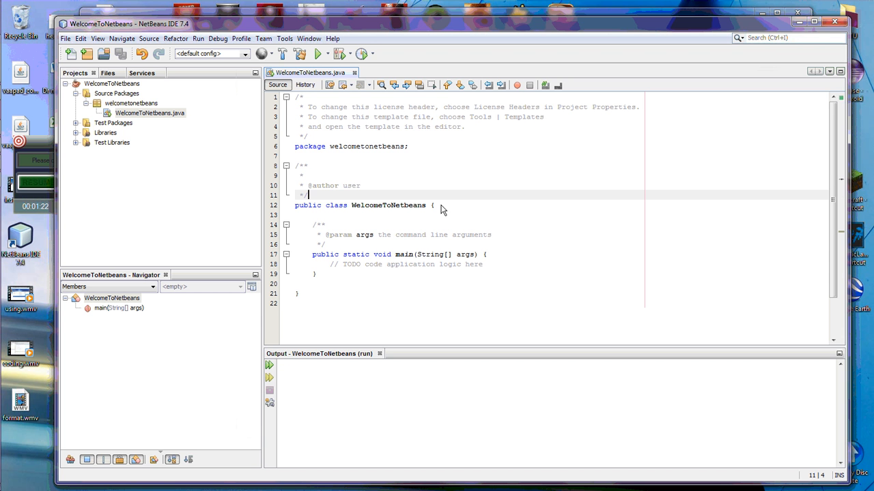
- Bring up the source context menu in WelcomeToNetbeans.java to reformat the code
{"action": "left_click", "coordinate": [478, 185]}
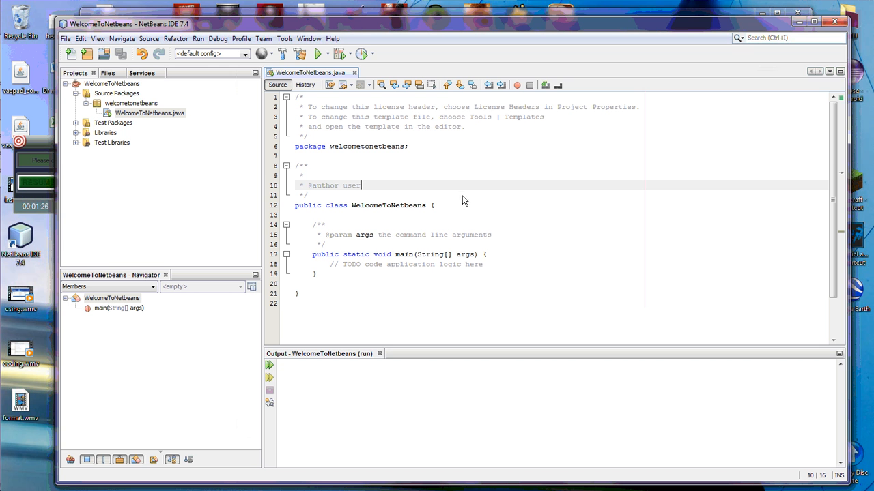
{"action": "mouse_move", "coordinate": [457, 217]}
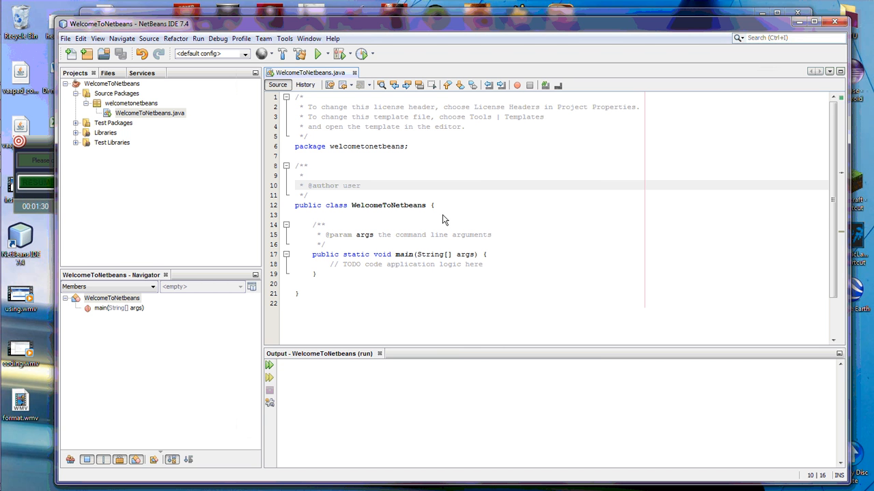
{"action": "right_click", "coordinate": [442, 219]}
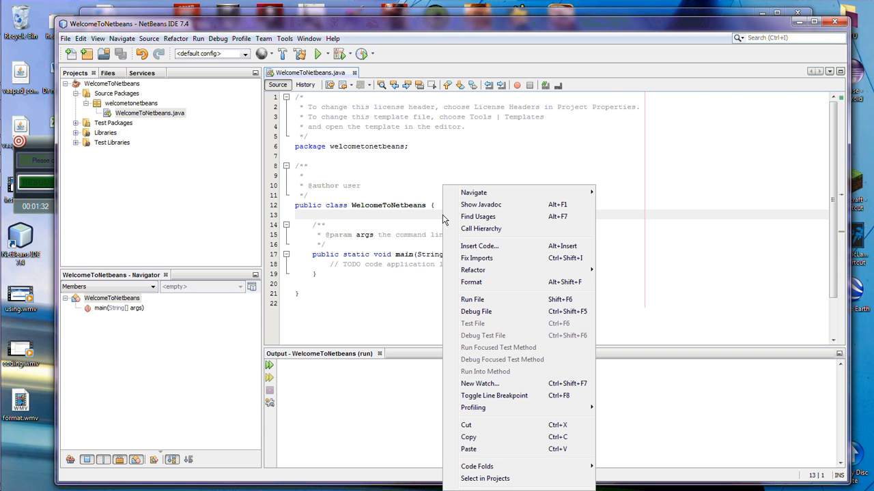
{"action": "mouse_move", "coordinate": [471, 281]}
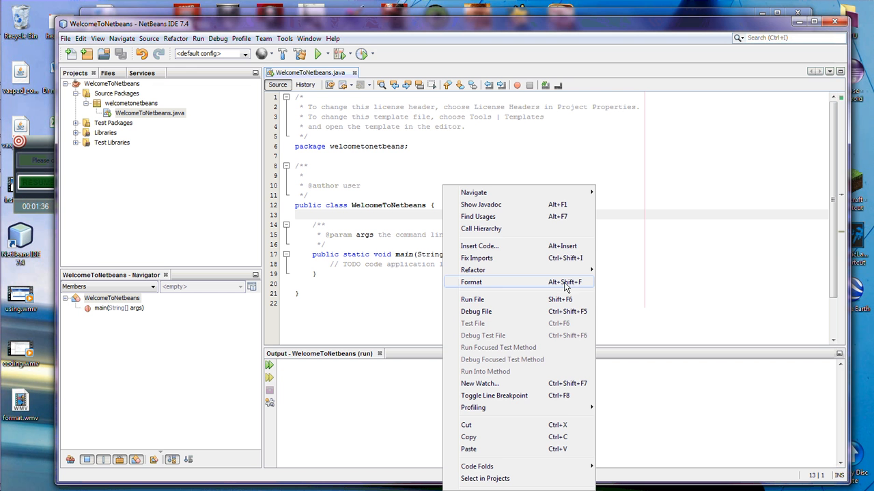
{"action": "mouse_move", "coordinate": [411, 226]}
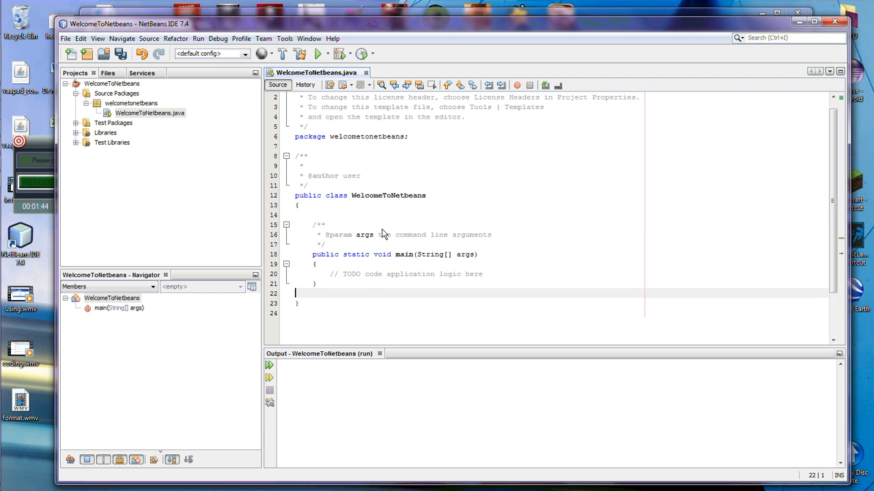
{"action": "left_click", "coordinate": [284, 38]}
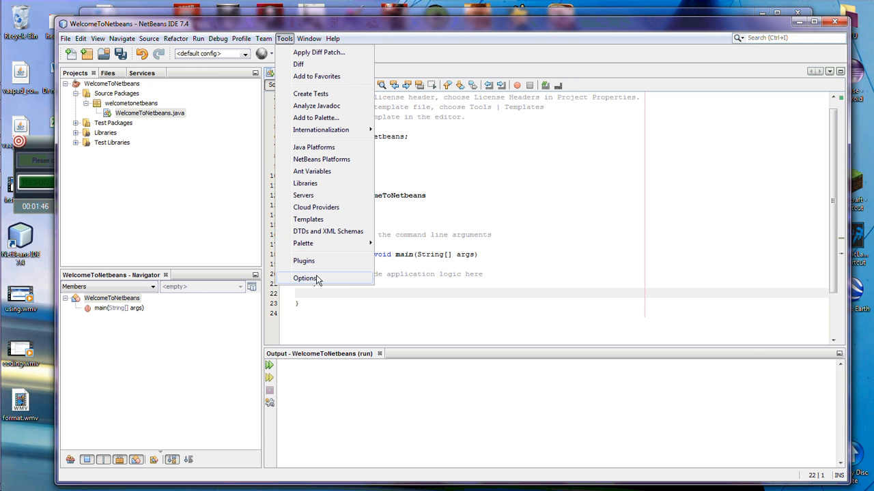
{"action": "left_click", "coordinate": [305, 278]}
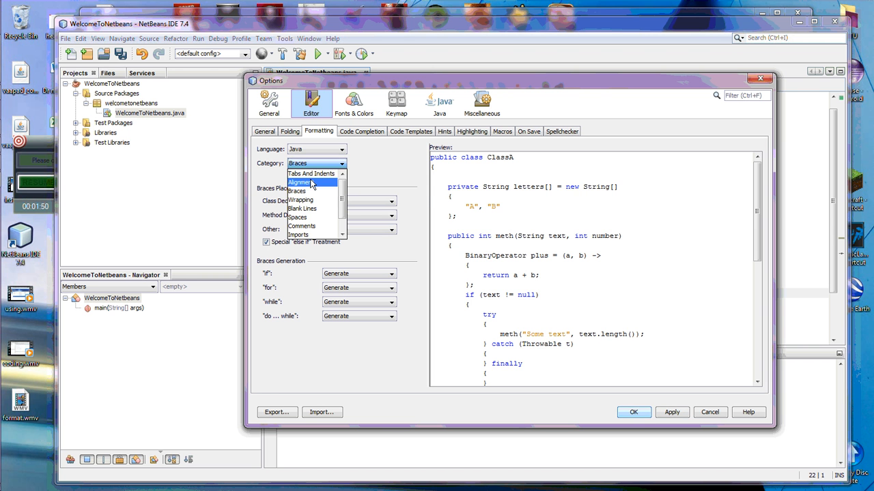
{"action": "left_click", "coordinate": [300, 182]}
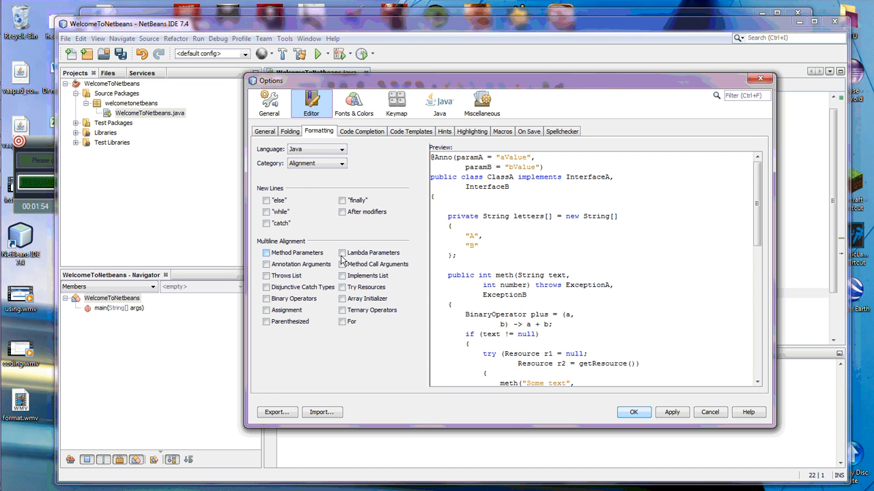
{"action": "left_click", "coordinate": [340, 164]}
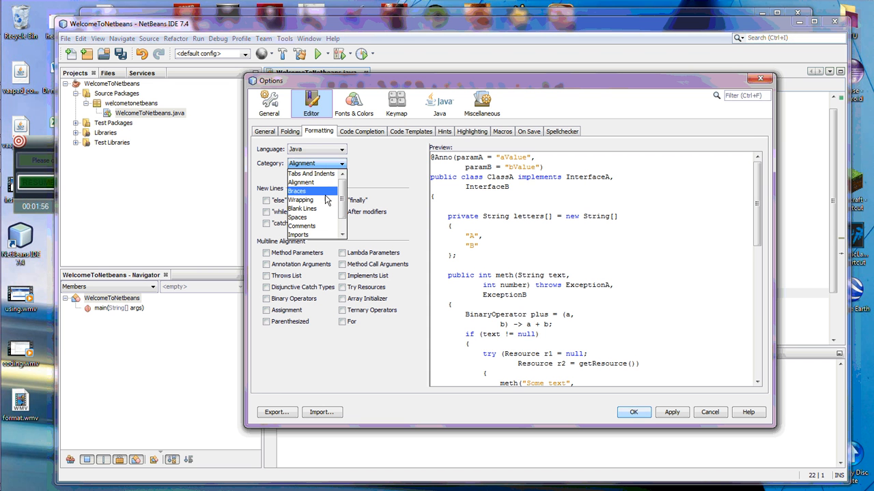
{"action": "left_click", "coordinate": [301, 226]}
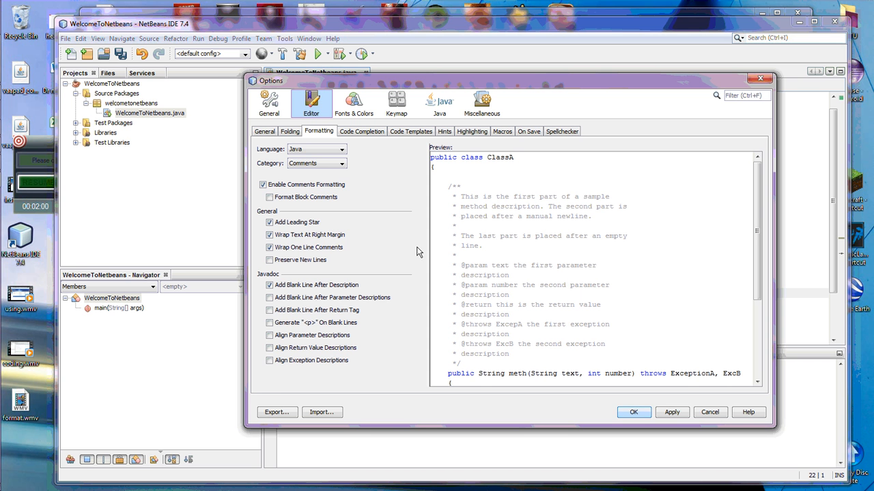
{"action": "left_click", "coordinate": [633, 411]}
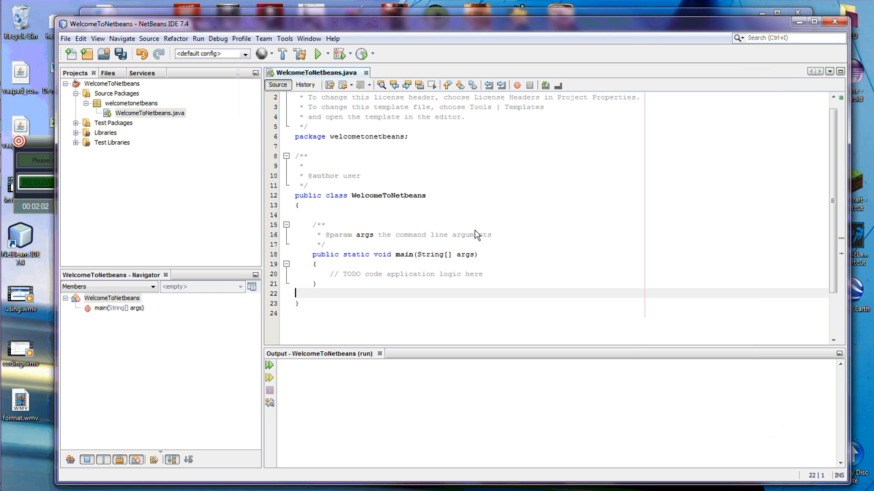
- Select the author name 'user' in the WelcomeToNetbeans.java header comment
{"action": "scroll", "scroll_direction": "up", "scroll_amount": 3}
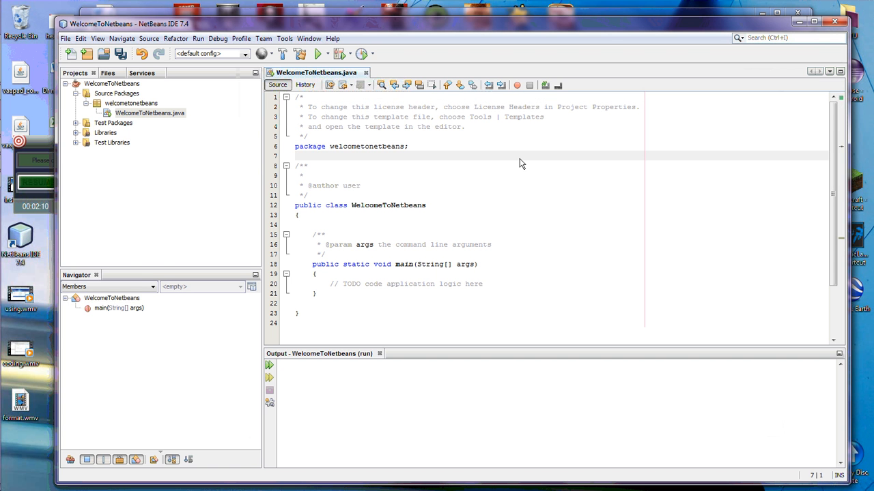
{"action": "left_click", "coordinate": [295, 156]}
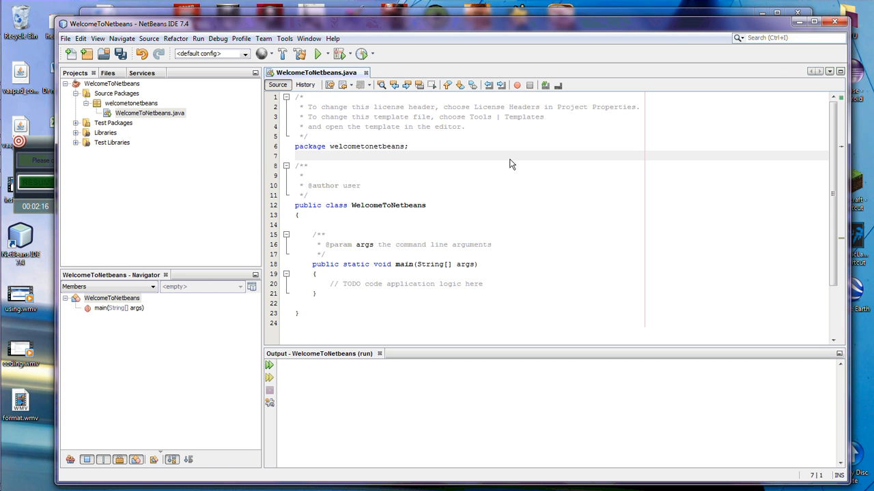
{"action": "left_click", "coordinate": [295, 155]}
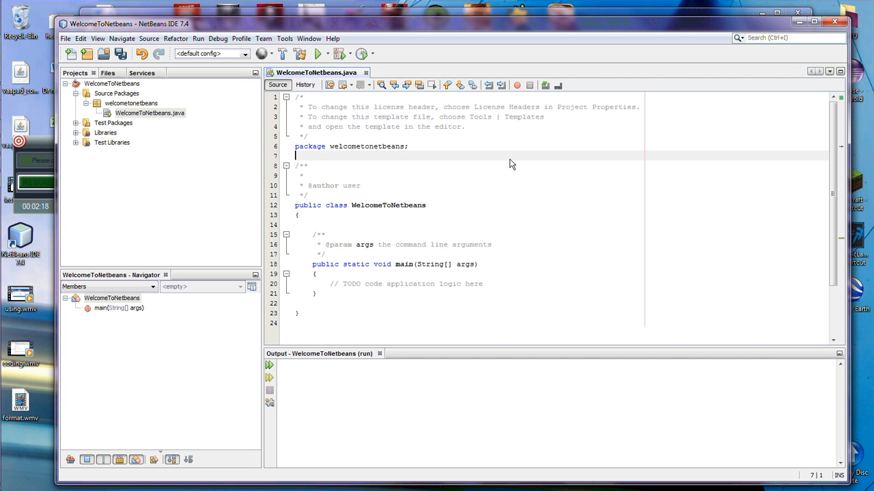
{"action": "mouse_move", "coordinate": [342, 189]}
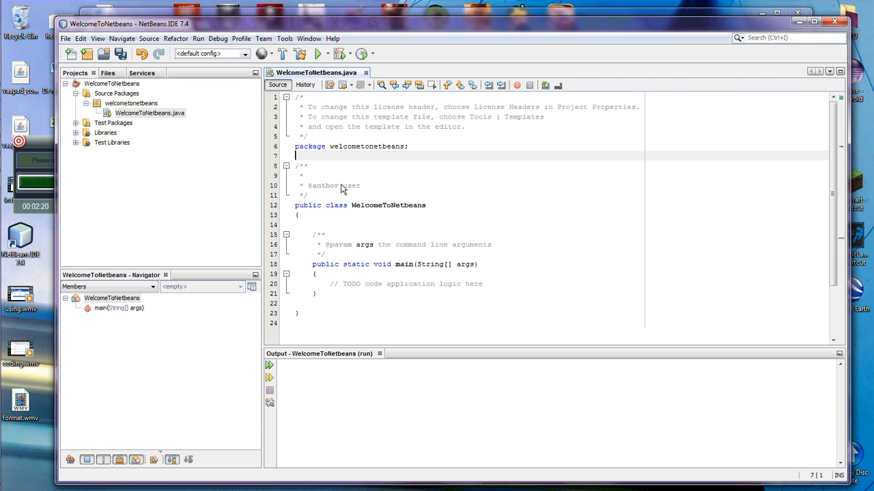
{"action": "double_click", "coordinate": [334, 185]}
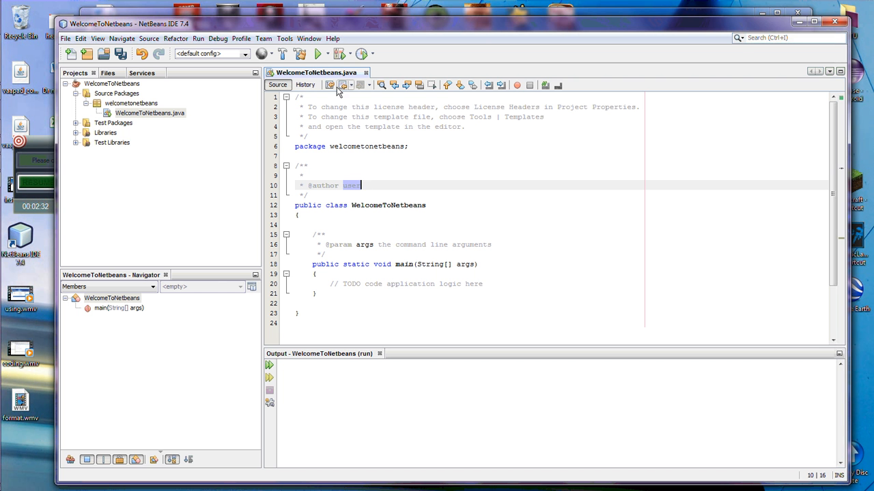
{"action": "mouse_move", "coordinate": [290, 52]}
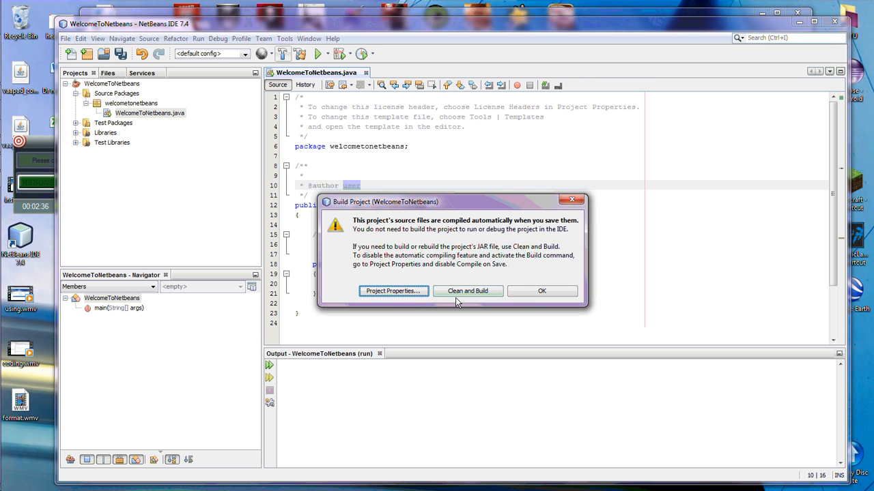
- Replace ${user} in the Java Class template with the author 'Tony Lowe'
{"action": "left_click", "coordinate": [285, 39]}
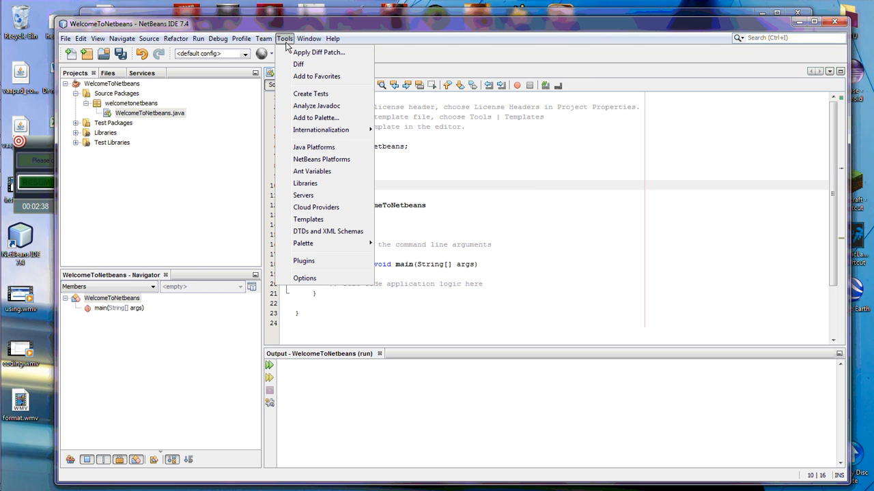
{"action": "mouse_move", "coordinate": [308, 219]}
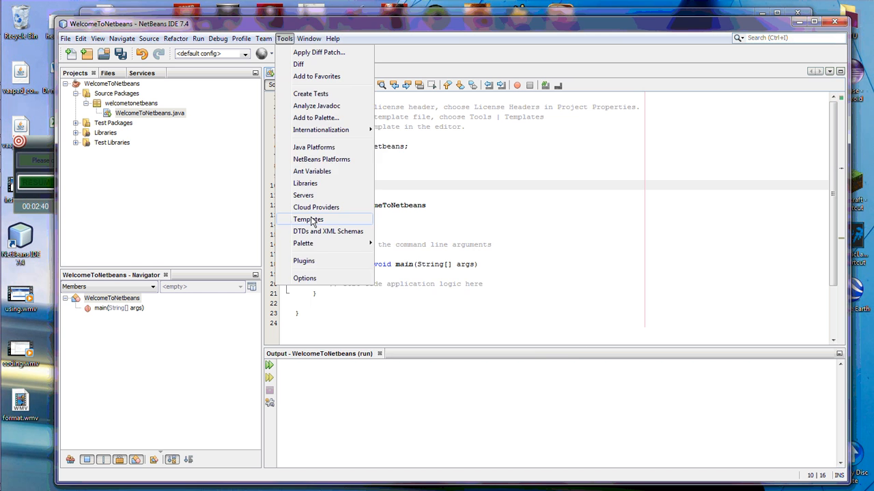
{"action": "left_click", "coordinate": [308, 219]}
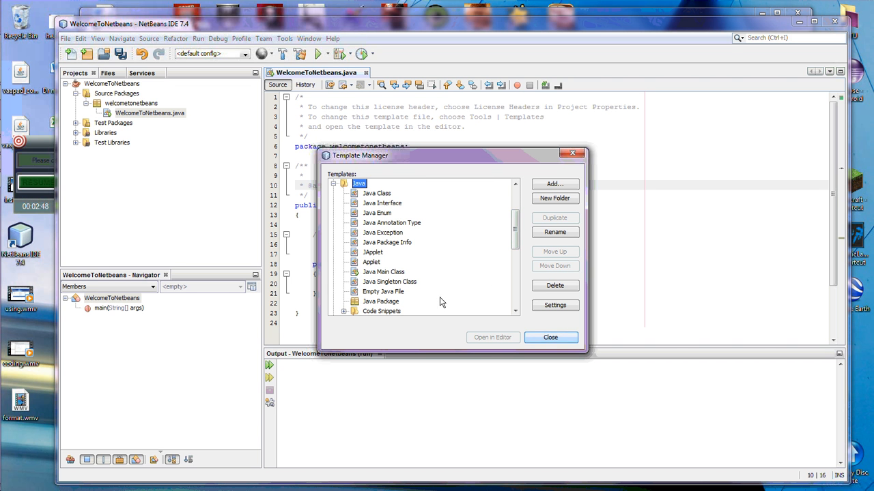
{"action": "left_click", "coordinate": [376, 193]}
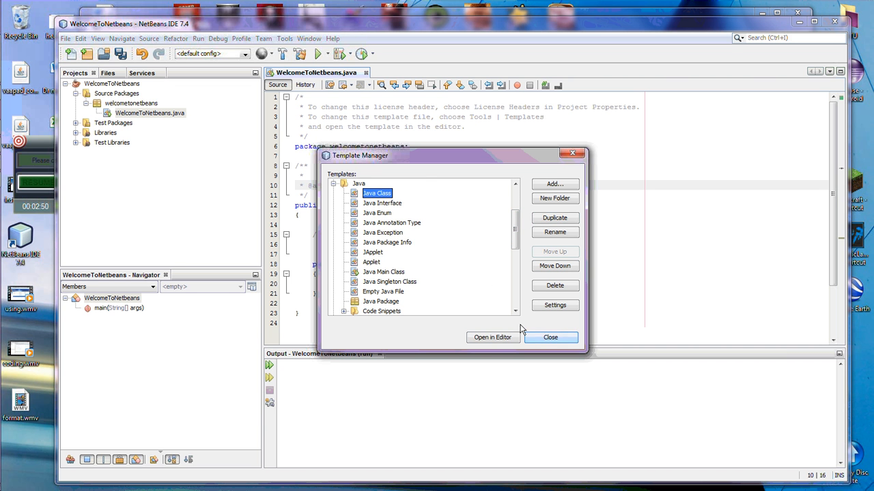
{"action": "left_click", "coordinate": [492, 338]}
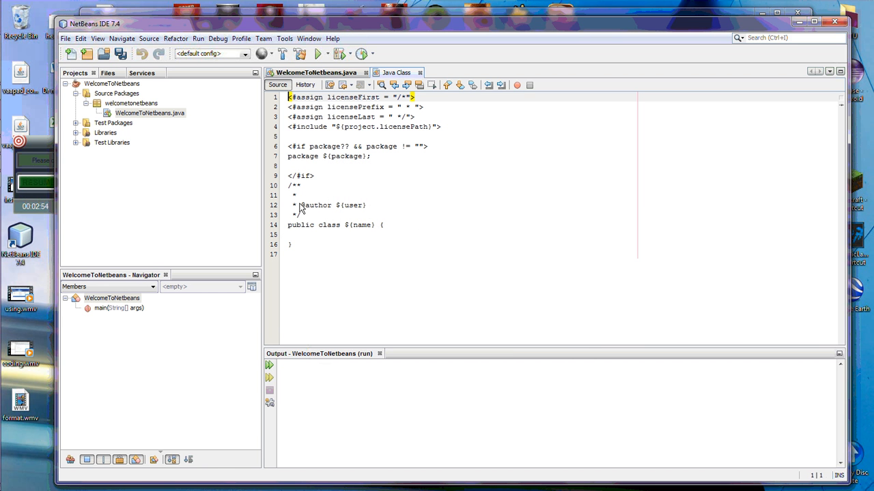
{"action": "double_click", "coordinate": [351, 205]}
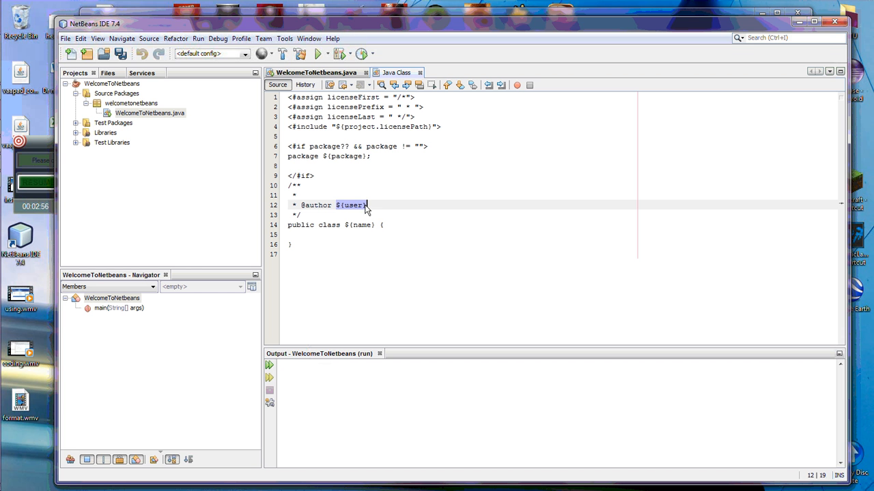
{"action": "mouse_move", "coordinate": [422, 215]}
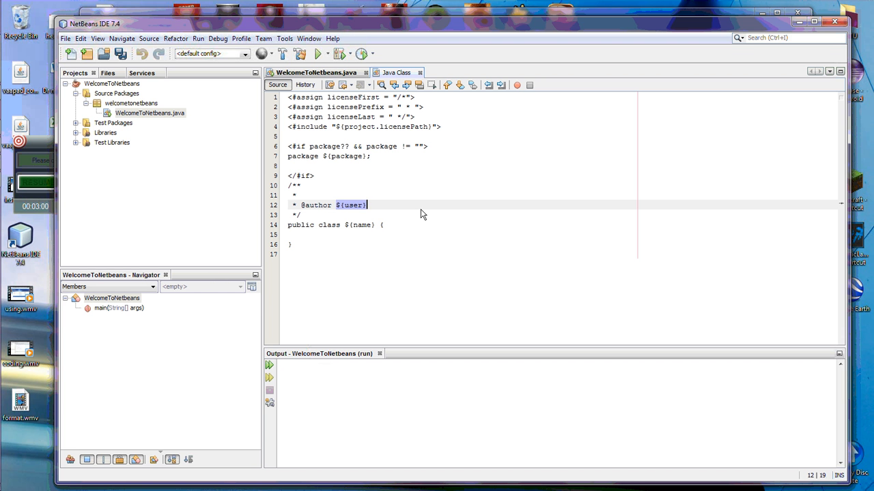
{"action": "type", "text": "Tony Lowe"}
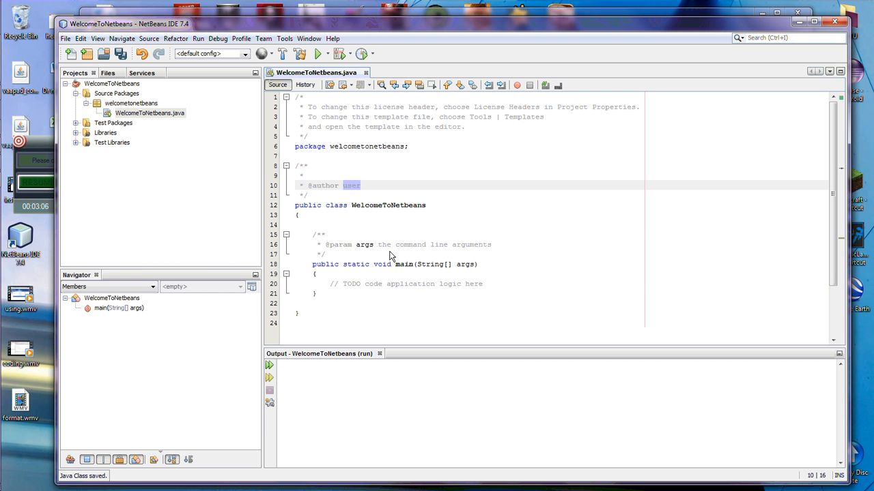
- Create the TestTemplate class in the welcometonetbeans package
{"action": "right_click", "coordinate": [121, 103]}
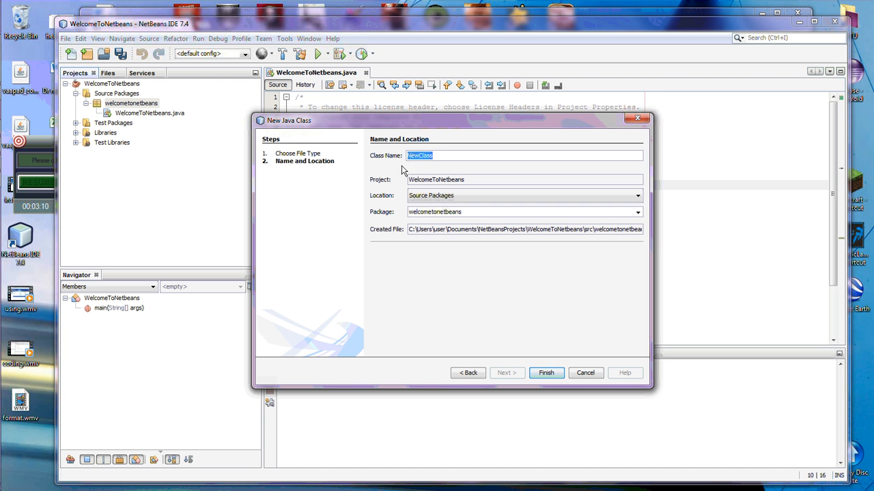
{"action": "type", "text": "TestTempl"}
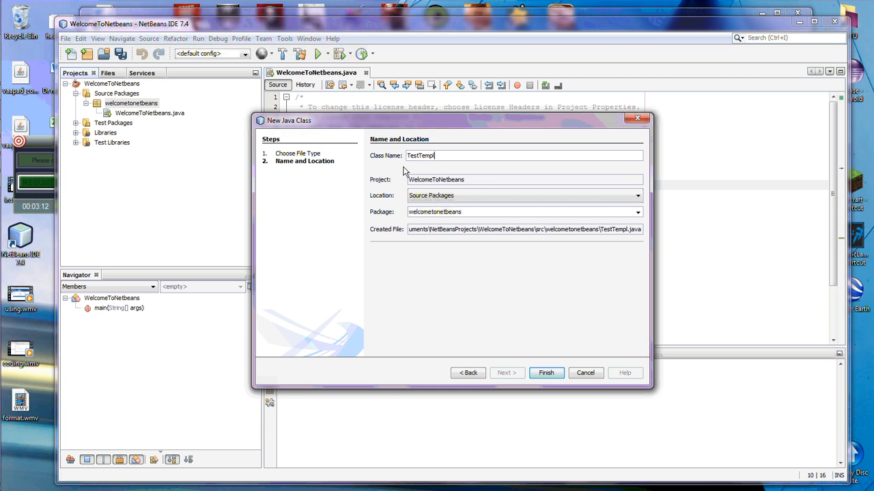
{"action": "left_click", "coordinate": [545, 372]}
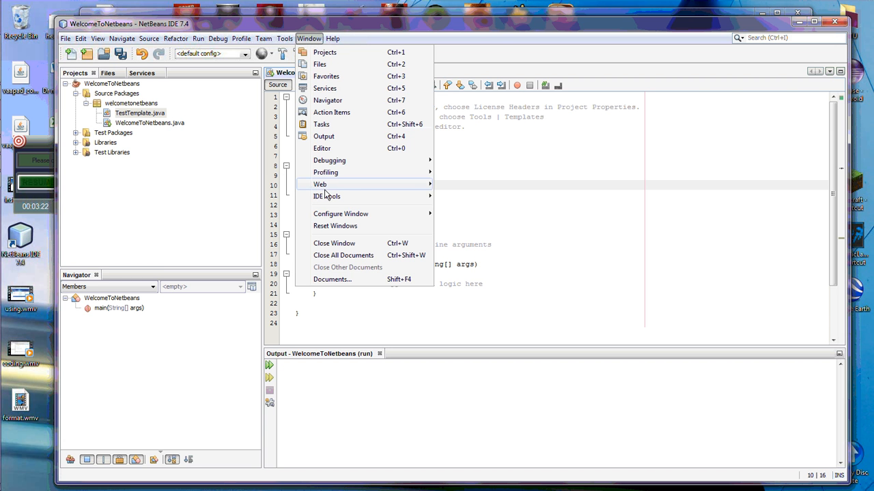
- Browse Java Interface, Java Exception and Empty Java File templates, then open a template in the editor
{"action": "left_click", "coordinate": [285, 38]}
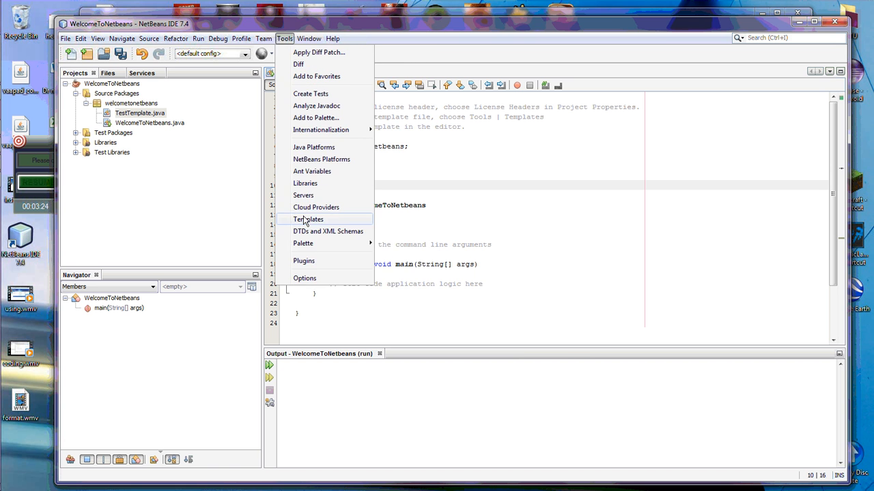
{"action": "left_click", "coordinate": [308, 220]}
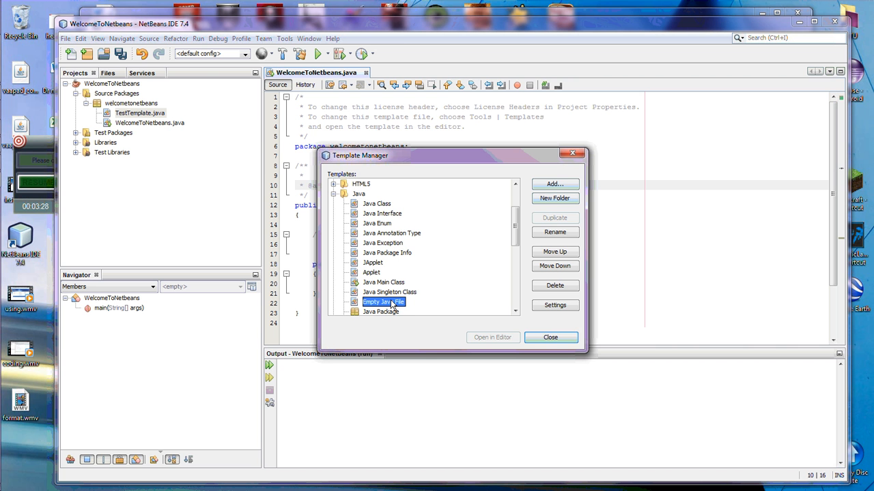
{"action": "mouse_move", "coordinate": [391, 282]}
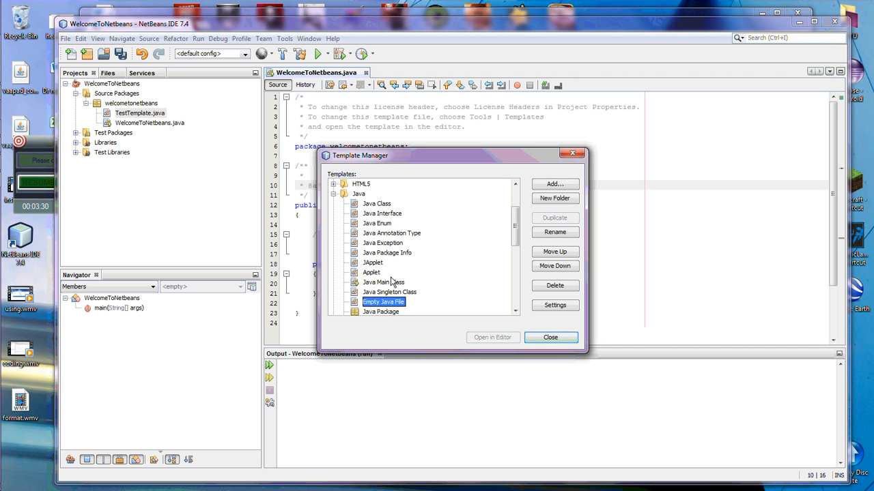
{"action": "left_click", "coordinate": [382, 213]}
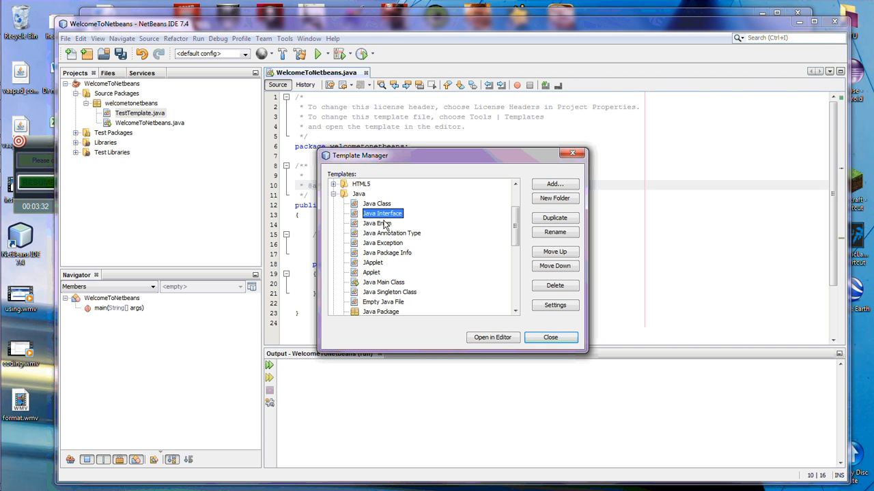
{"action": "left_click", "coordinate": [382, 243]}
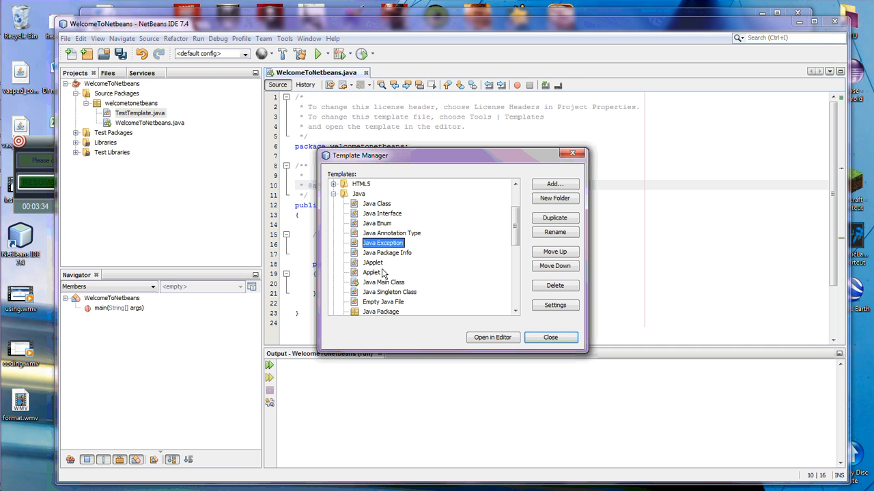
{"action": "left_click", "coordinate": [383, 301]}
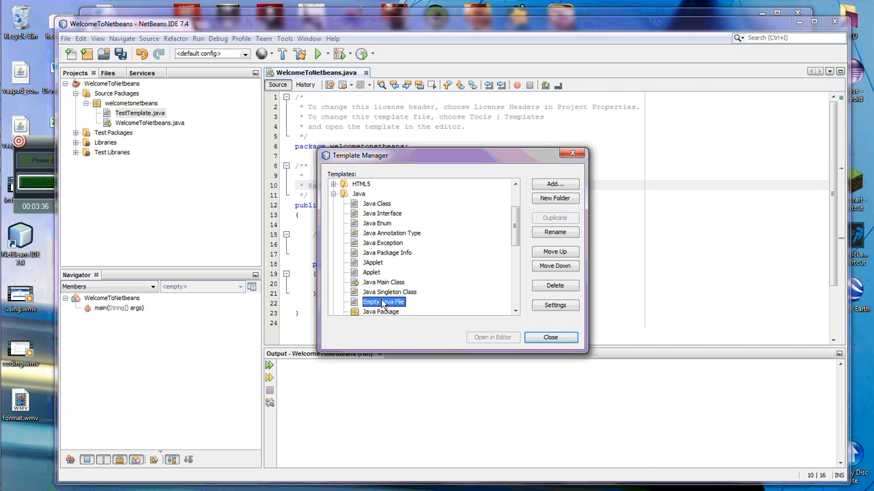
{"action": "mouse_move", "coordinate": [384, 290]}
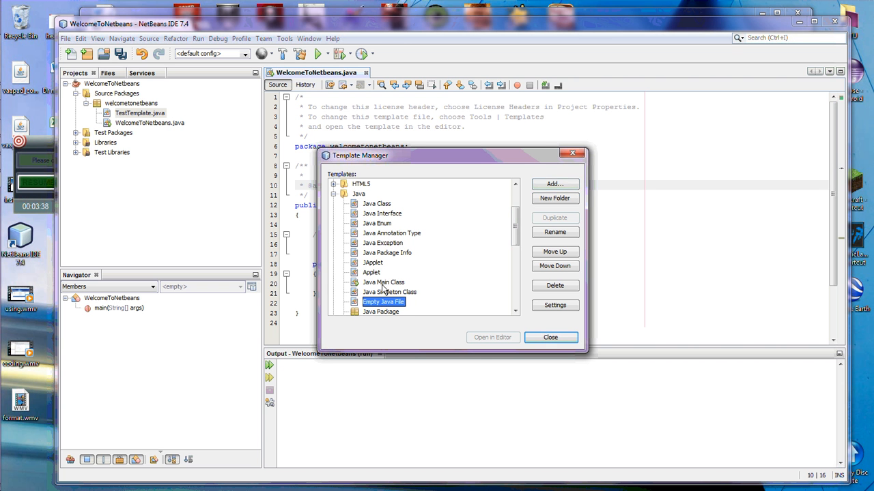
{"action": "left_click", "coordinate": [493, 337]}
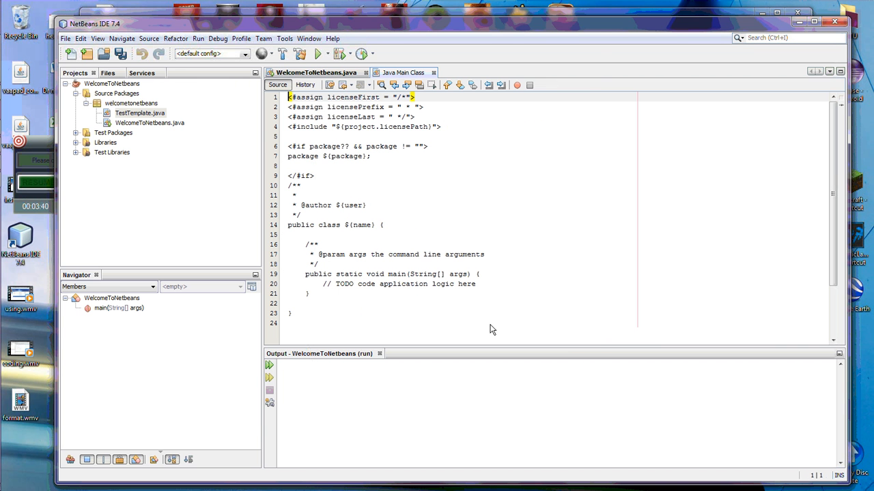
{"action": "mouse_move", "coordinate": [430, 289]}
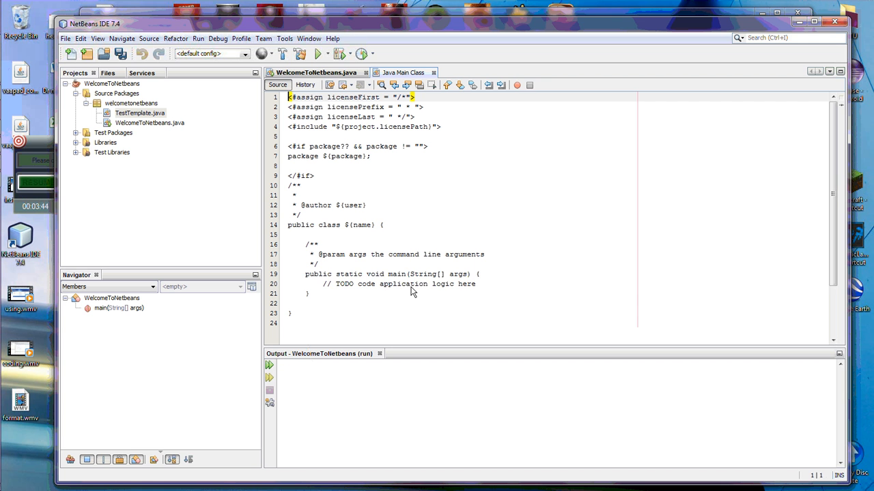
- Delete the TODO comment line from the main method
{"action": "left_click", "coordinate": [480, 274]}
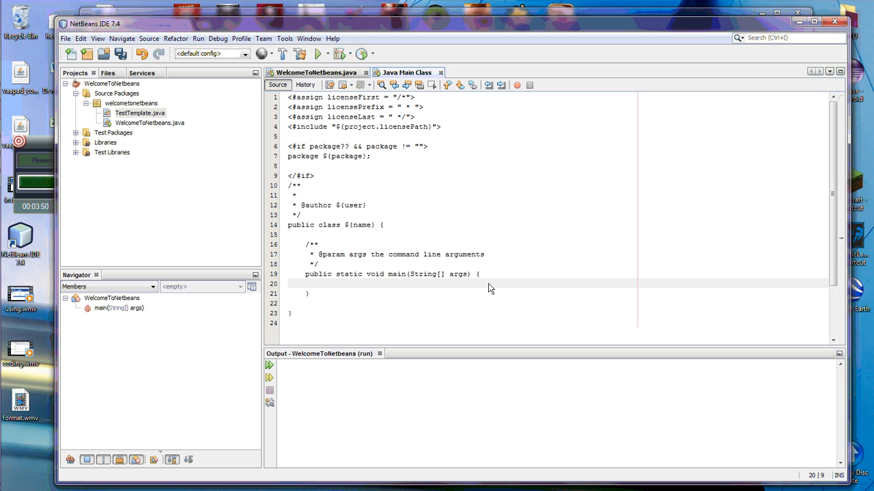
{"action": "mouse_move", "coordinate": [450, 153]}
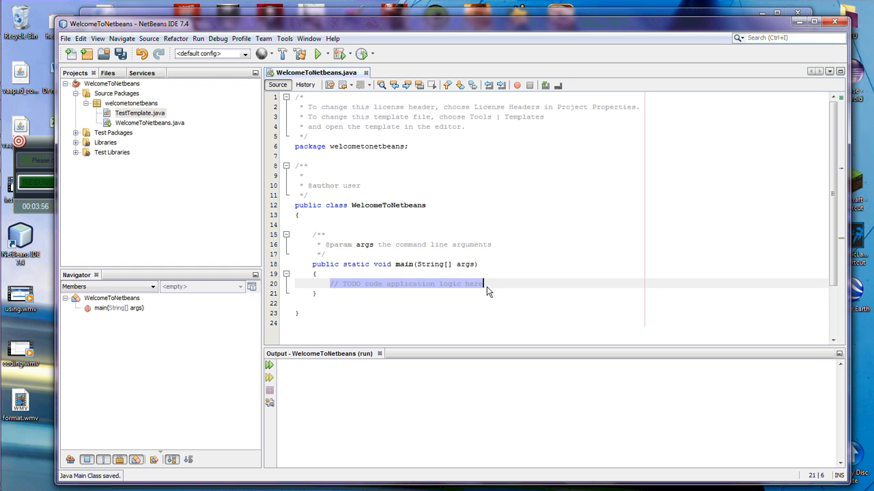
{"action": "key", "text": "Delete"}
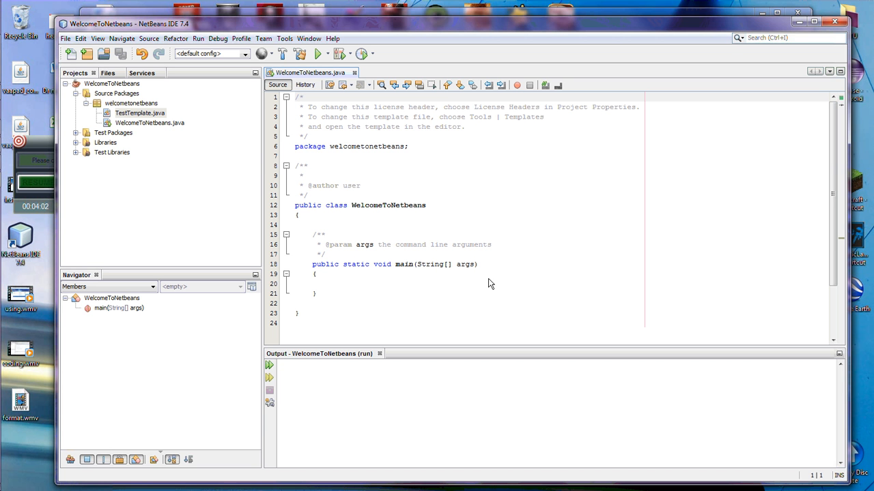
{"action": "mouse_move", "coordinate": [356, 161]}
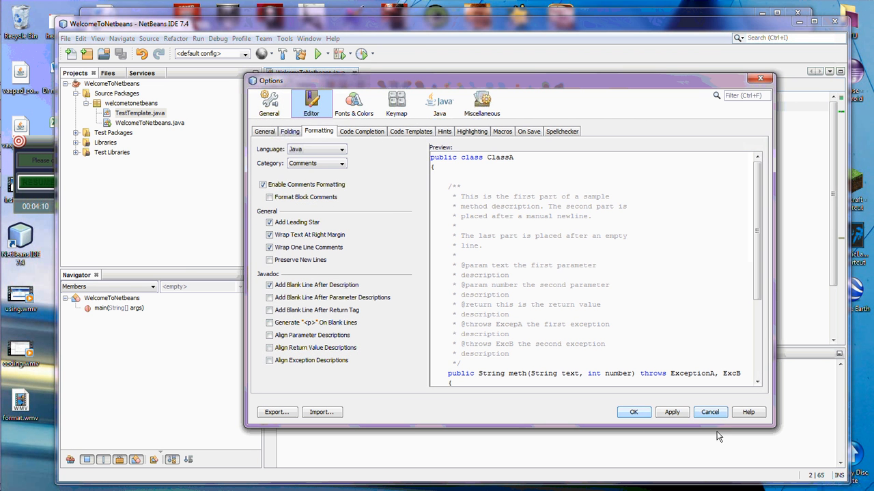
- Open the Default License template for editing and start a new Java class in welcometonetbeans
{"action": "left_click", "coordinate": [285, 39]}
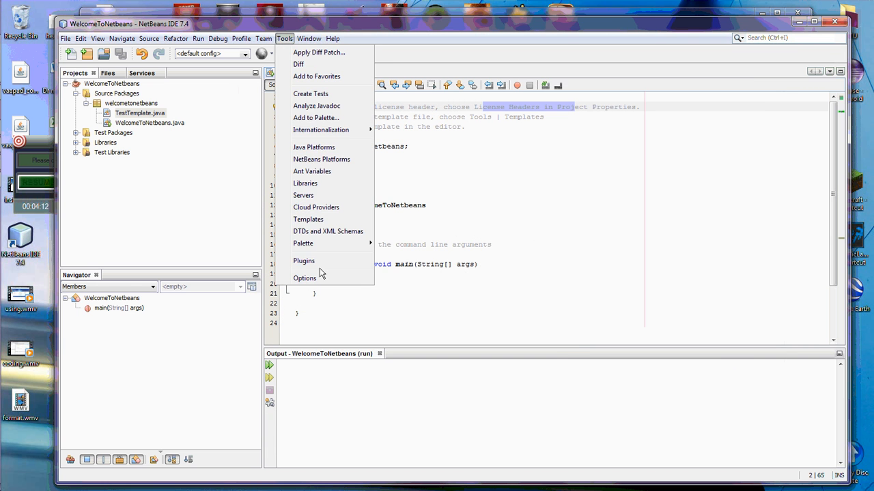
{"action": "left_click", "coordinate": [307, 219]}
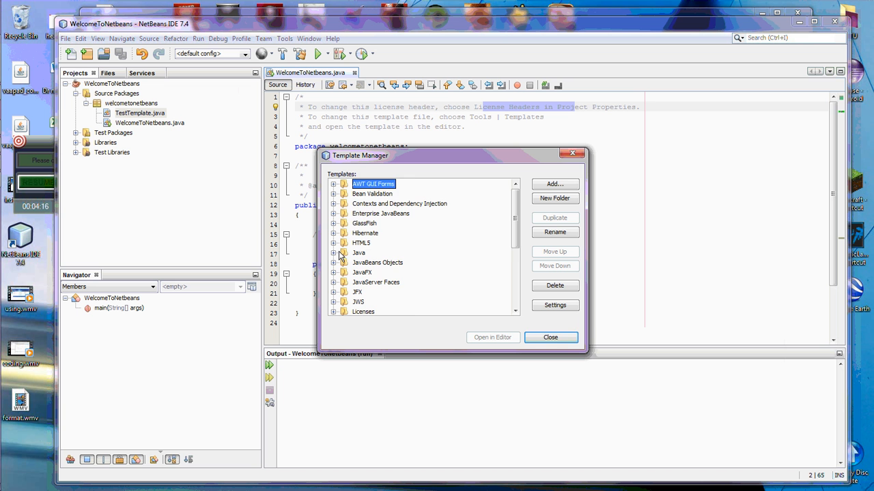
{"action": "scroll", "scroll_direction": "down", "scroll_amount": 3}
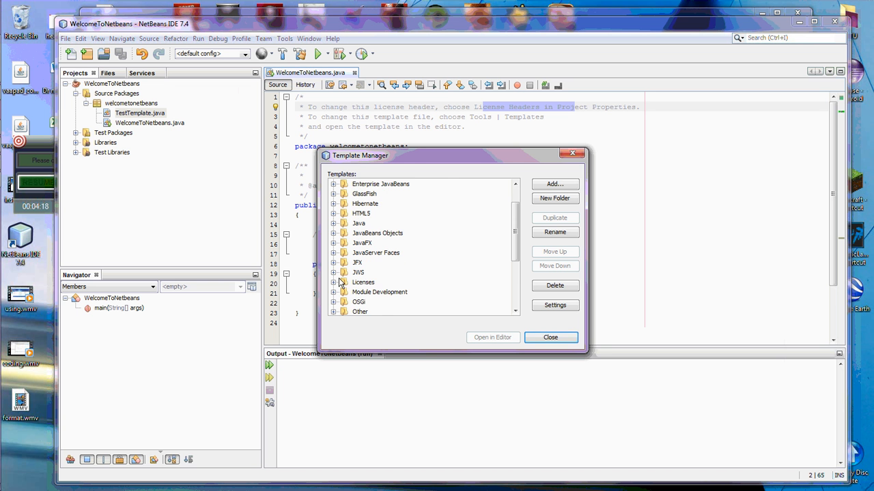
{"action": "left_click", "coordinate": [333, 282]}
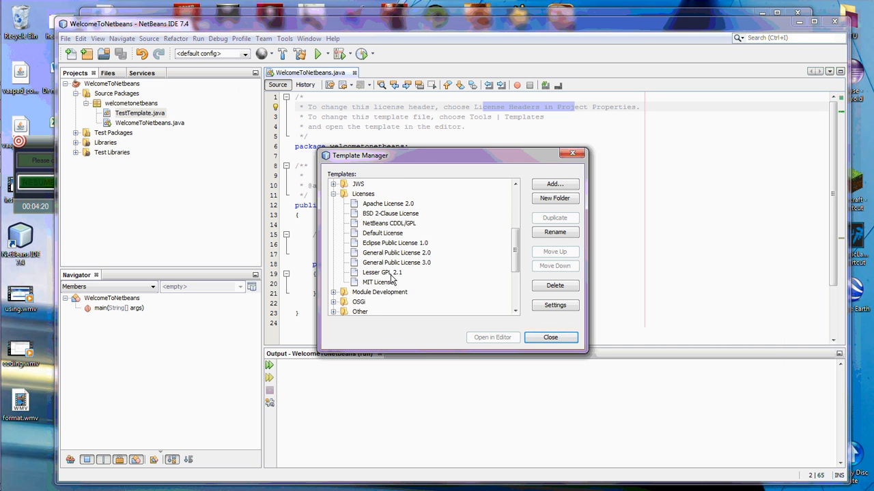
{"action": "mouse_move", "coordinate": [389, 244]}
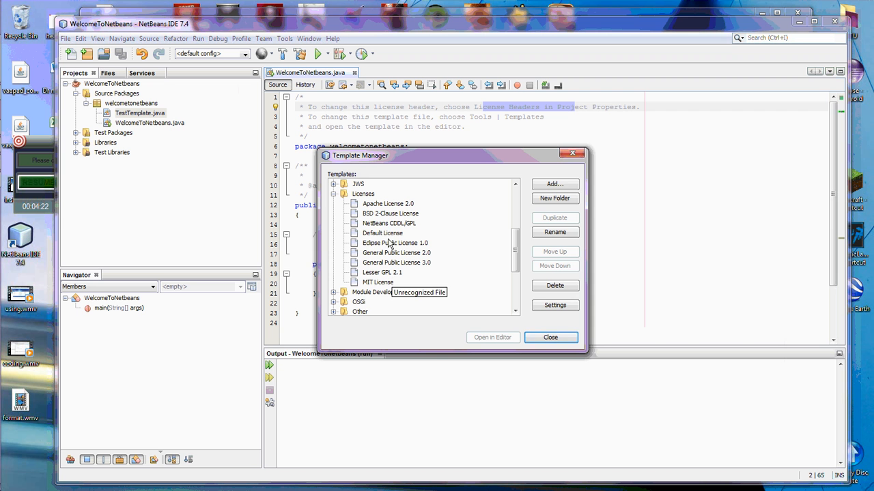
{"action": "left_click", "coordinate": [382, 233]}
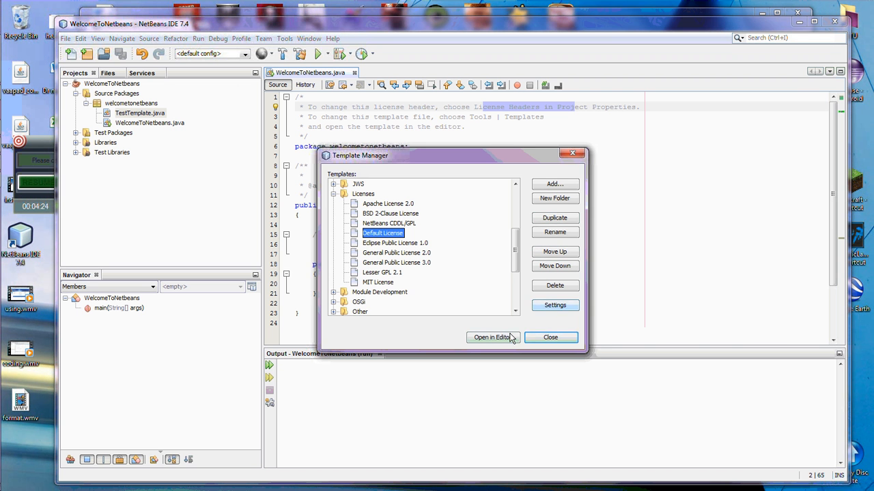
{"action": "left_click", "coordinate": [493, 337]}
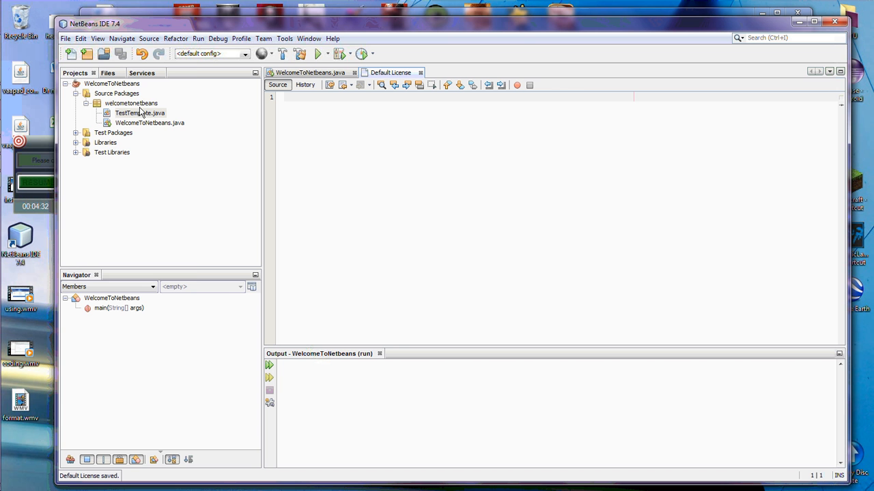
{"action": "left_click", "coordinate": [65, 39]}
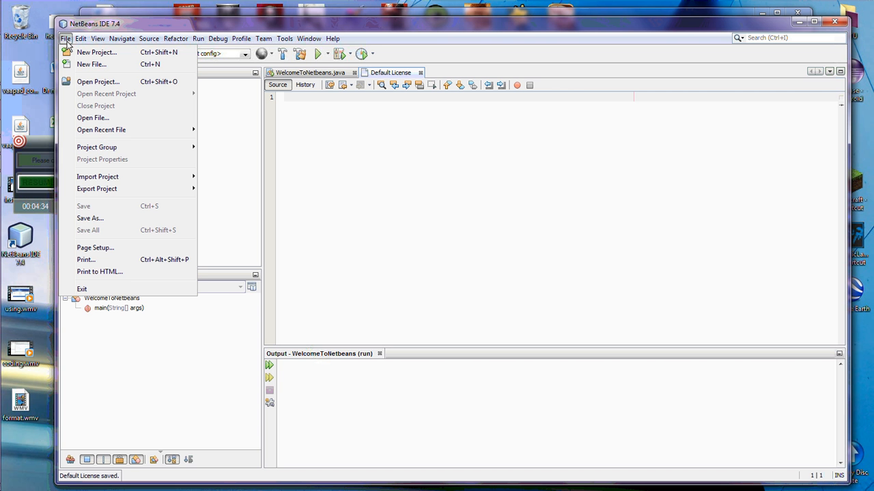
{"action": "mouse_move", "coordinate": [116, 74]}
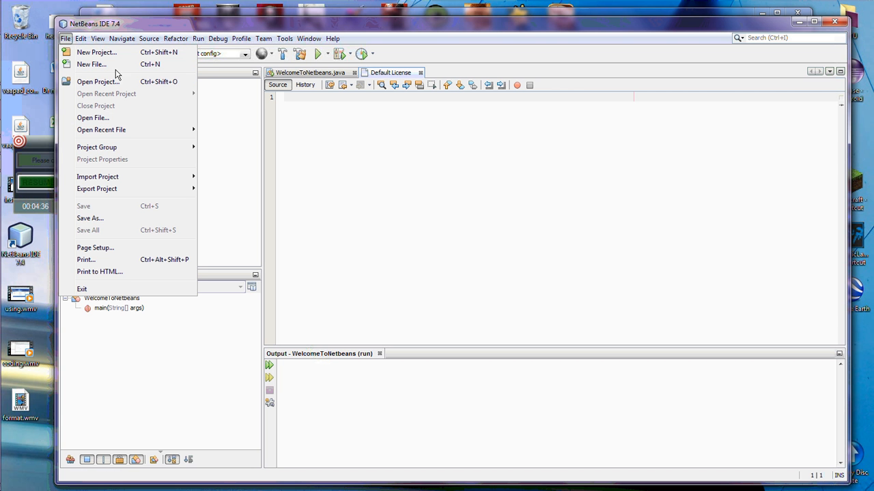
{"action": "right_click", "coordinate": [126, 103]}
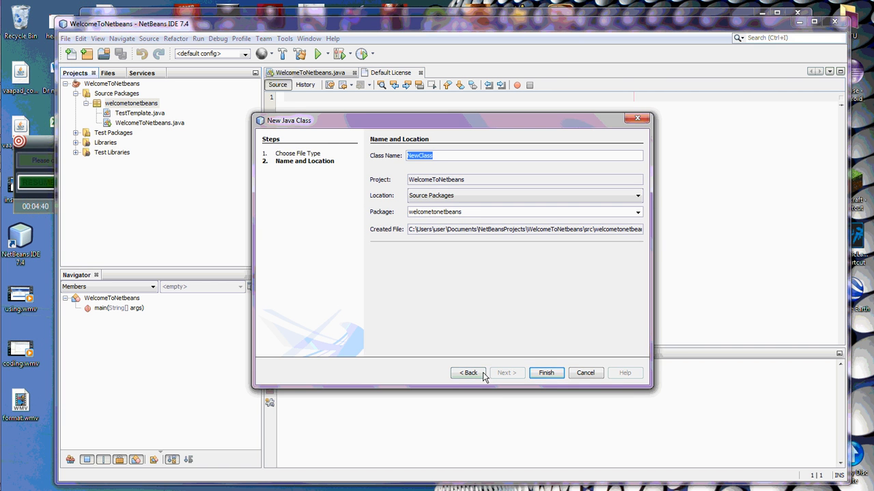
- Finish creating NewClass and close the Default License template tab
{"action": "left_click", "coordinate": [546, 372]}
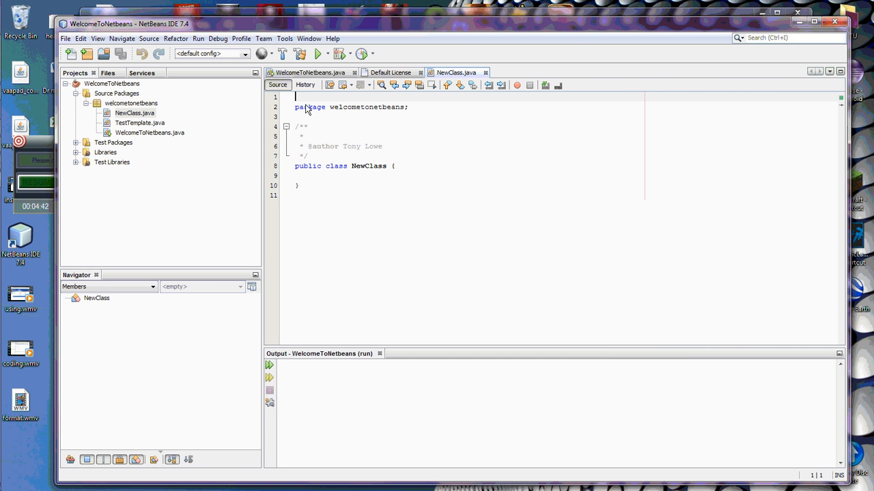
{"action": "mouse_move", "coordinate": [418, 182]}
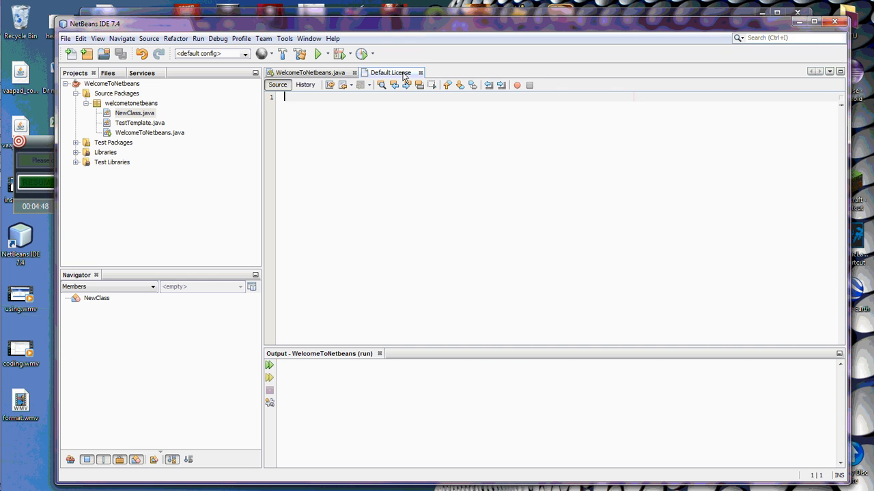
{"action": "left_click", "coordinate": [310, 73]}
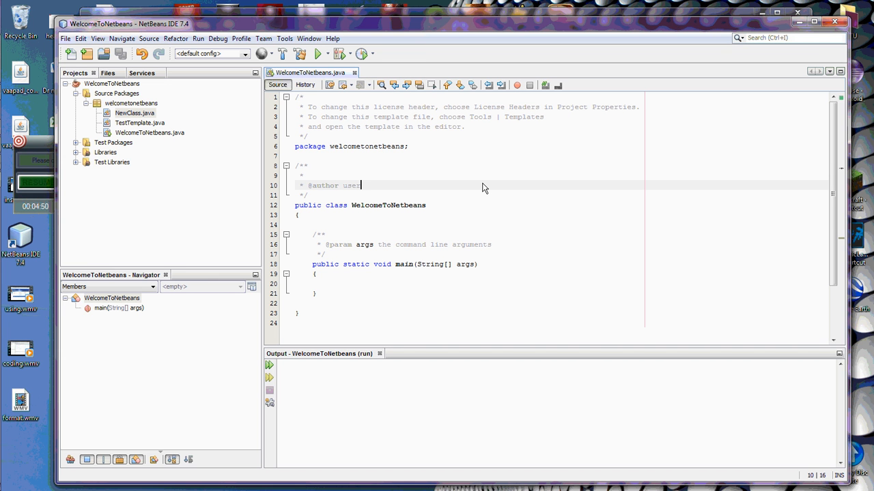
{"action": "mouse_move", "coordinate": [515, 198]}
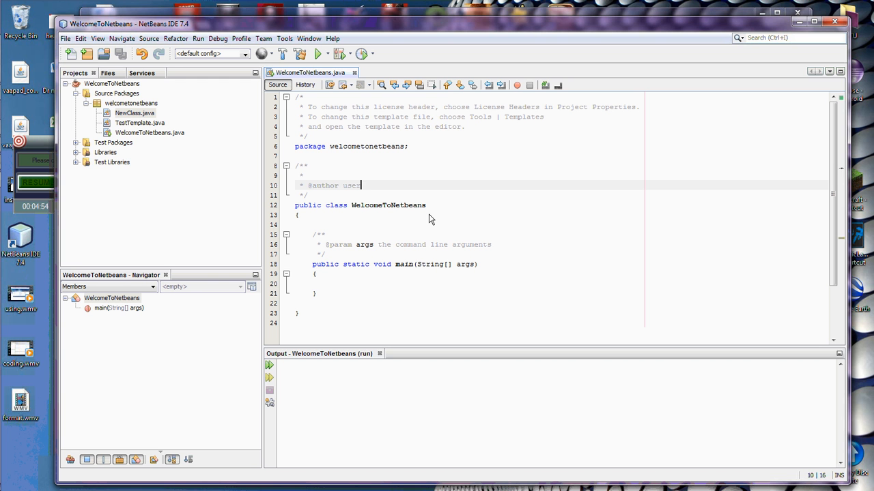
{"action": "mouse_move", "coordinate": [449, 235]}
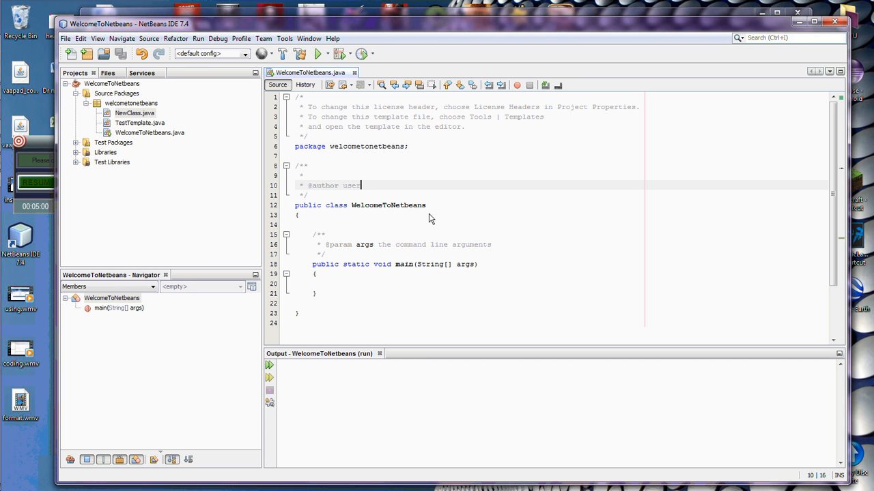
{"action": "mouse_move", "coordinate": [369, 190]}
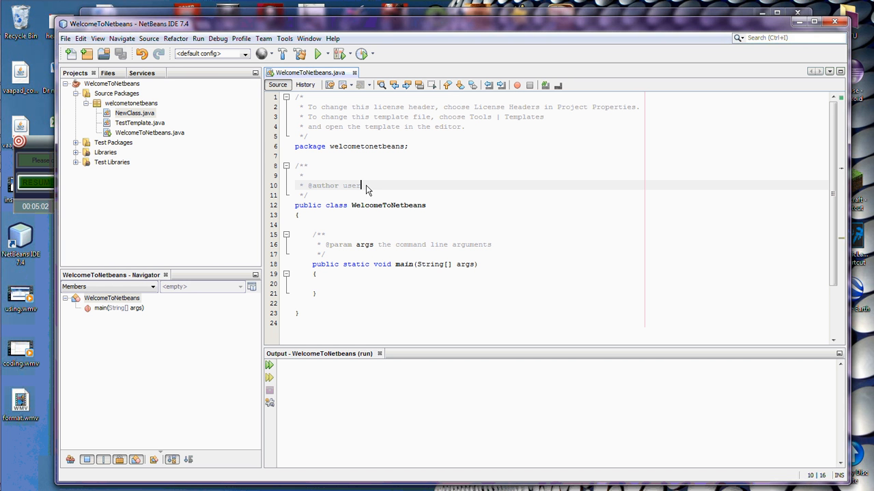